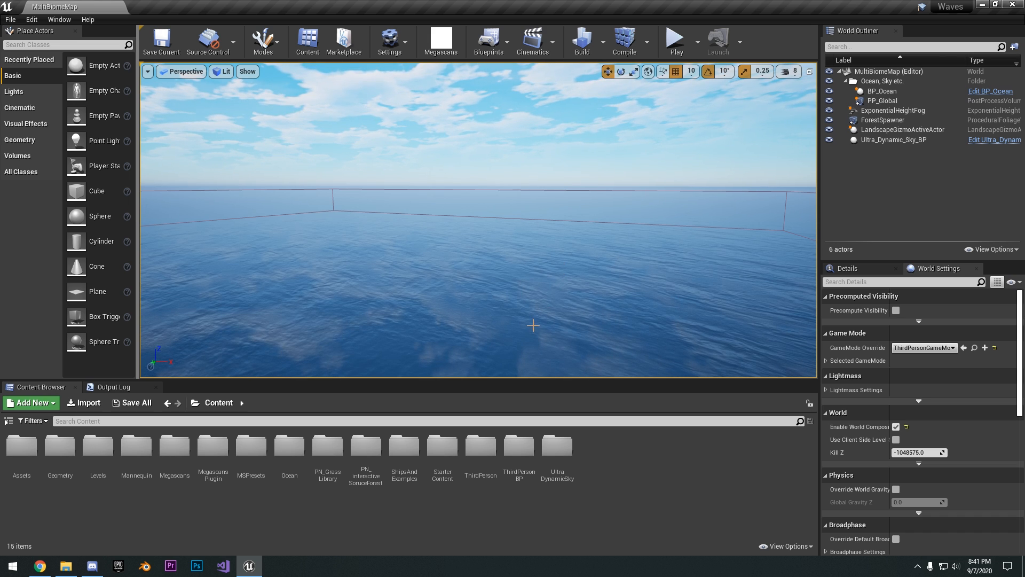
mouse_move(575, 143)
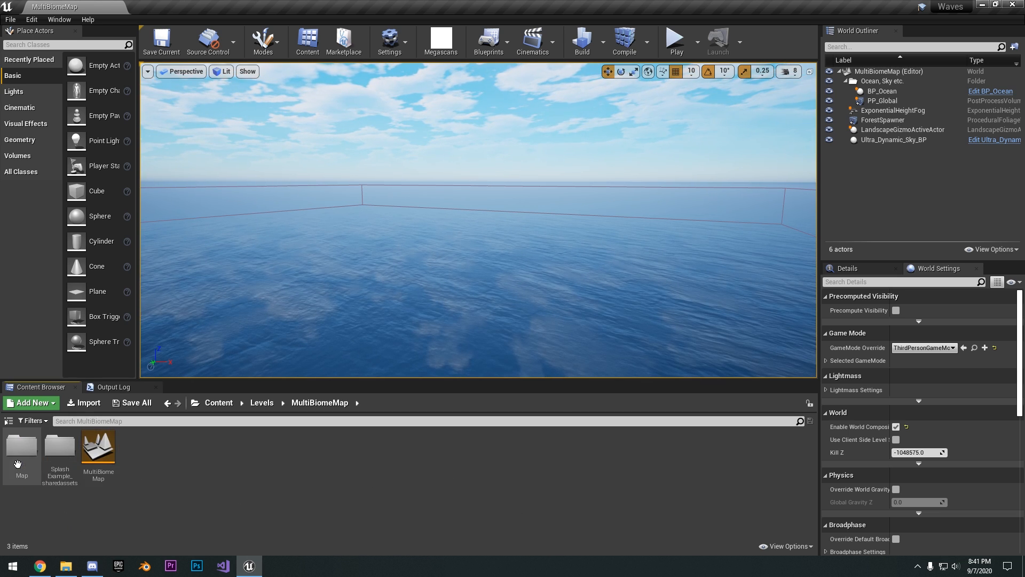
- Open the MultiBiomeMap map from Content > Levels > MultiBiomeMap
double_click(98, 451)
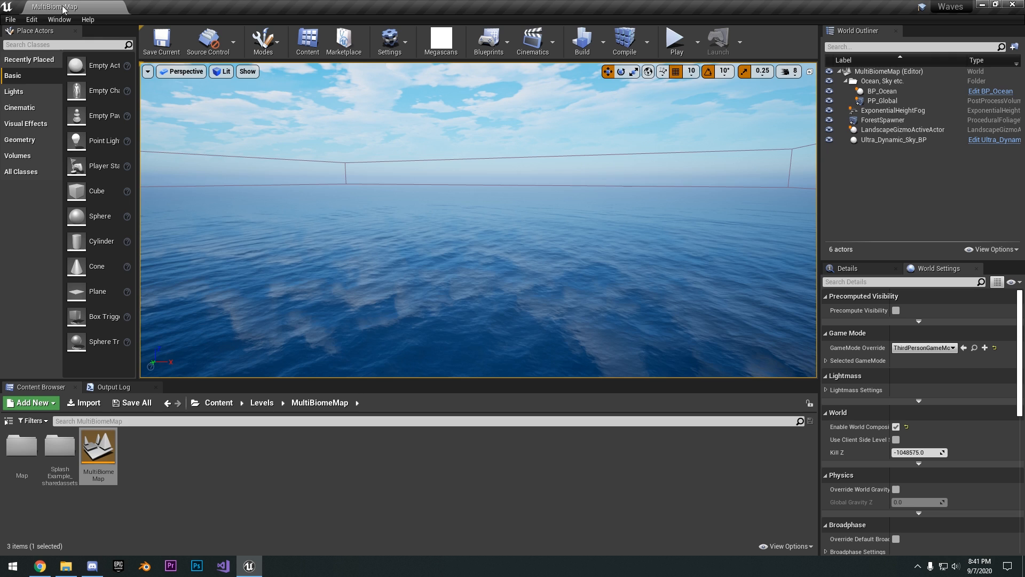
- Show the Levels panel and the World Composition map from the Window menu
click(59, 19)
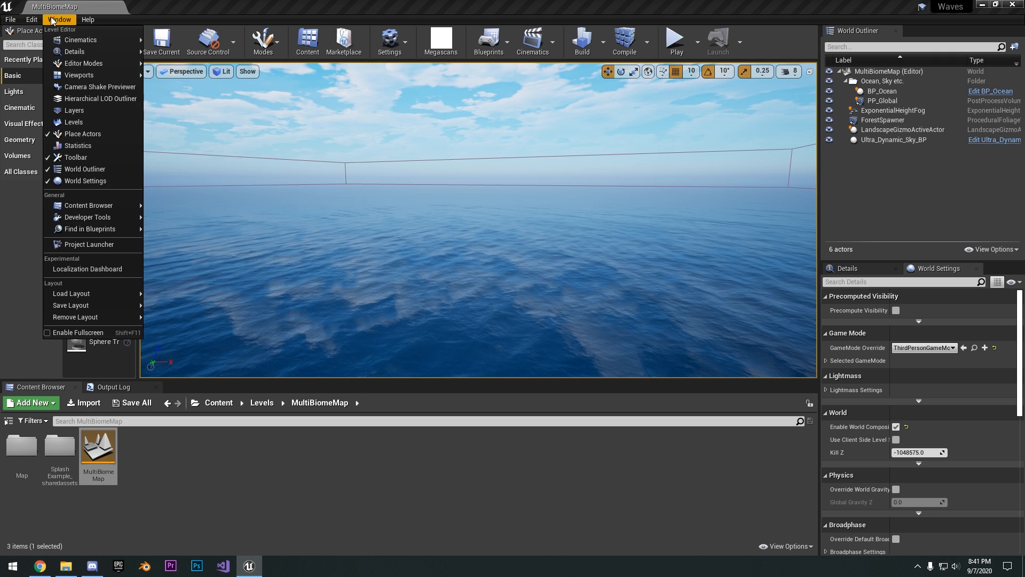
mouse_move(74, 121)
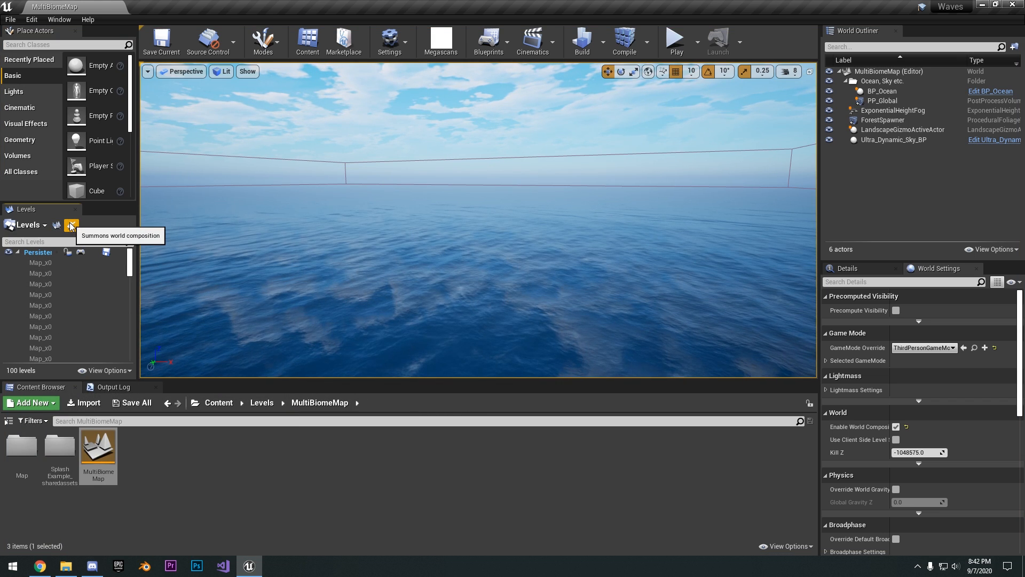
click(72, 224)
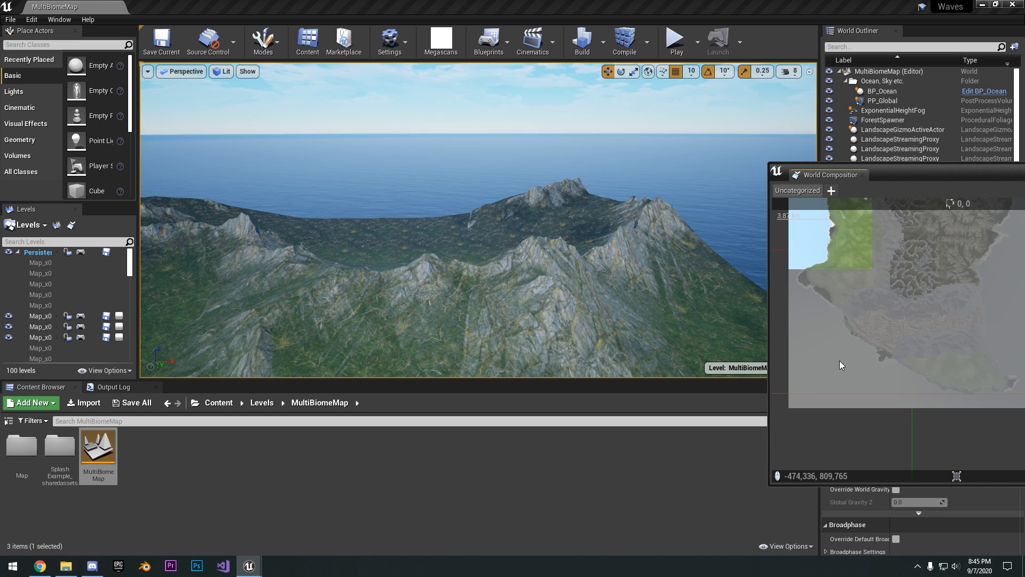
- Load a desert tile, select the level tiles, and begin creating a new streaming layer
click(886, 311)
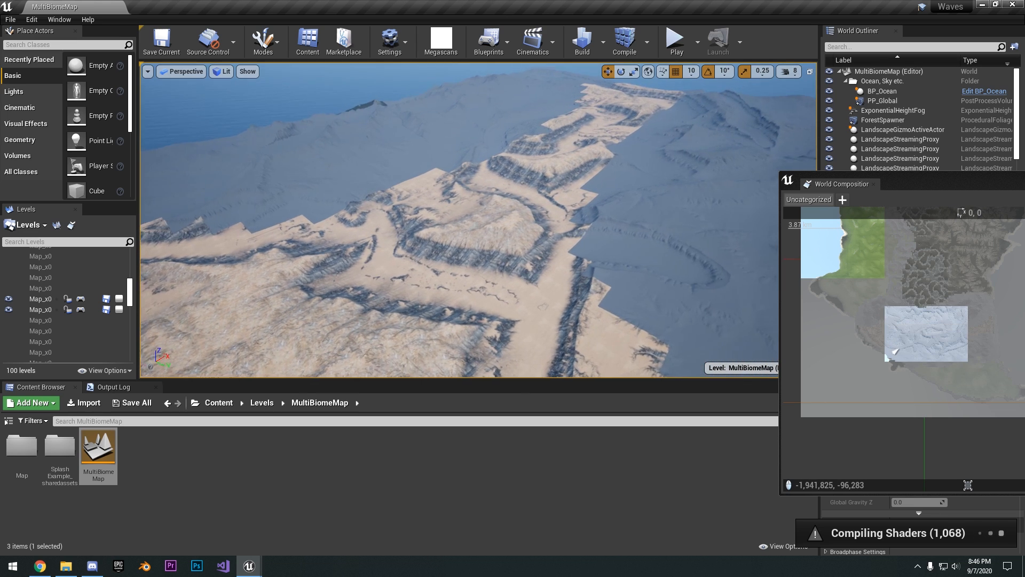
click(924, 320)
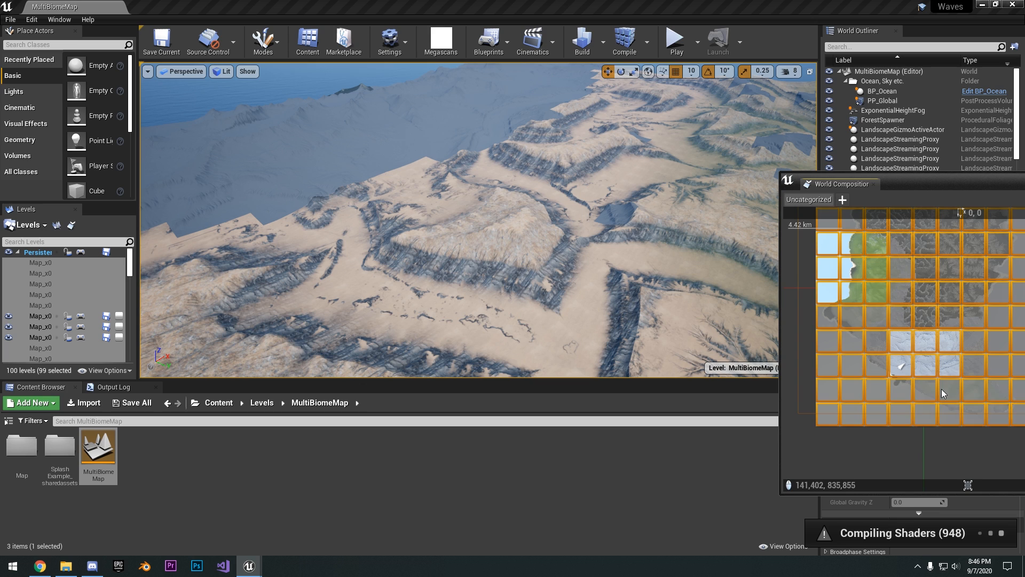
click(843, 200)
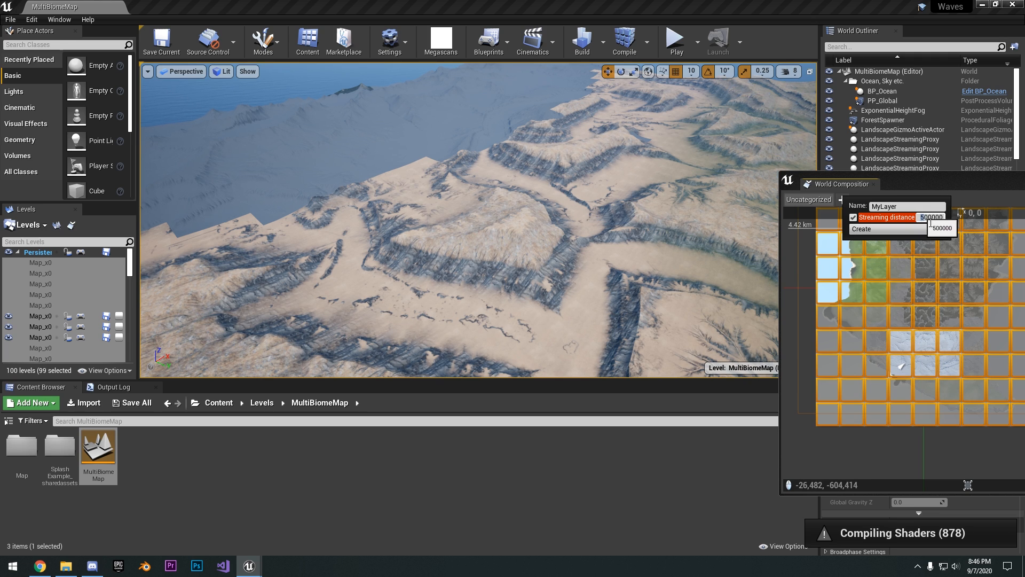
- Set the new layer's streaming distance to 200000
text(200000)
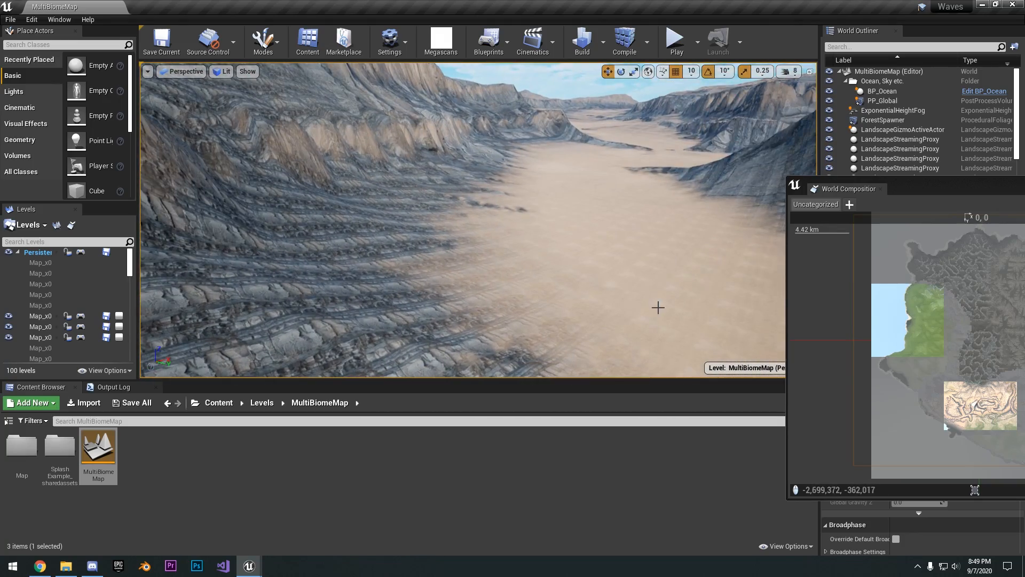
- Play-test the desert, stop, then play-test the grassland and stop again
click(675, 38)
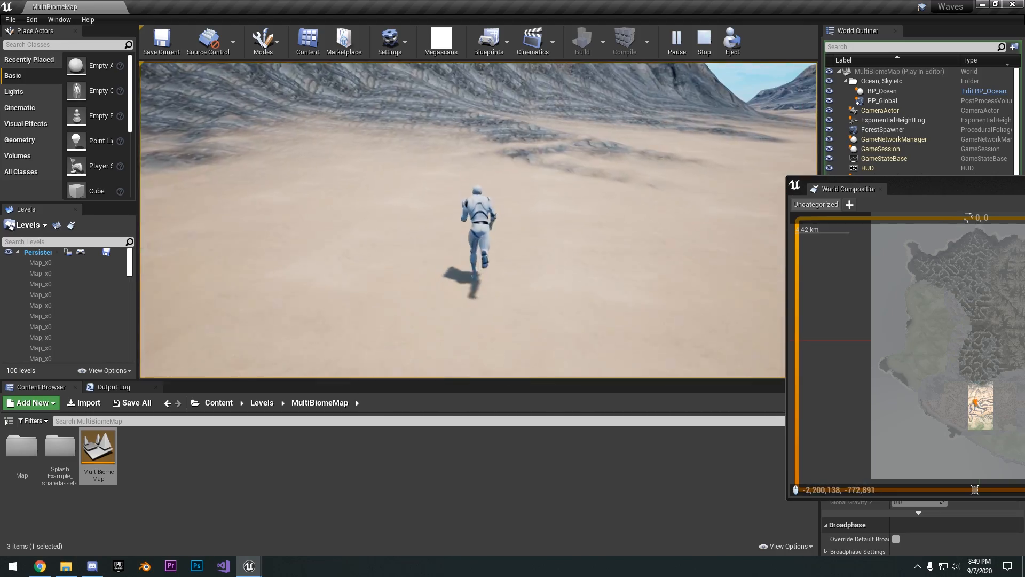
click(702, 41)
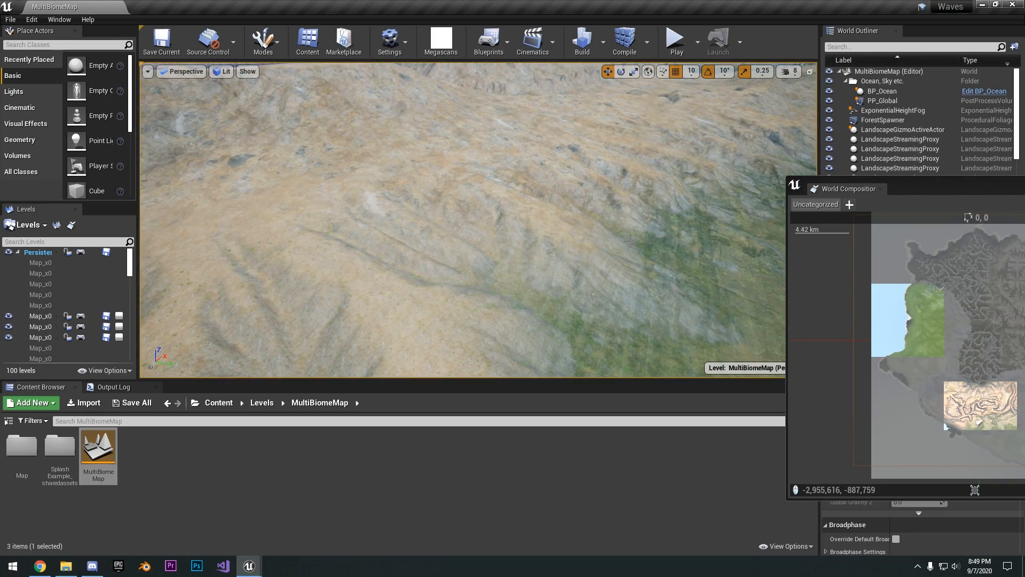
click(676, 38)
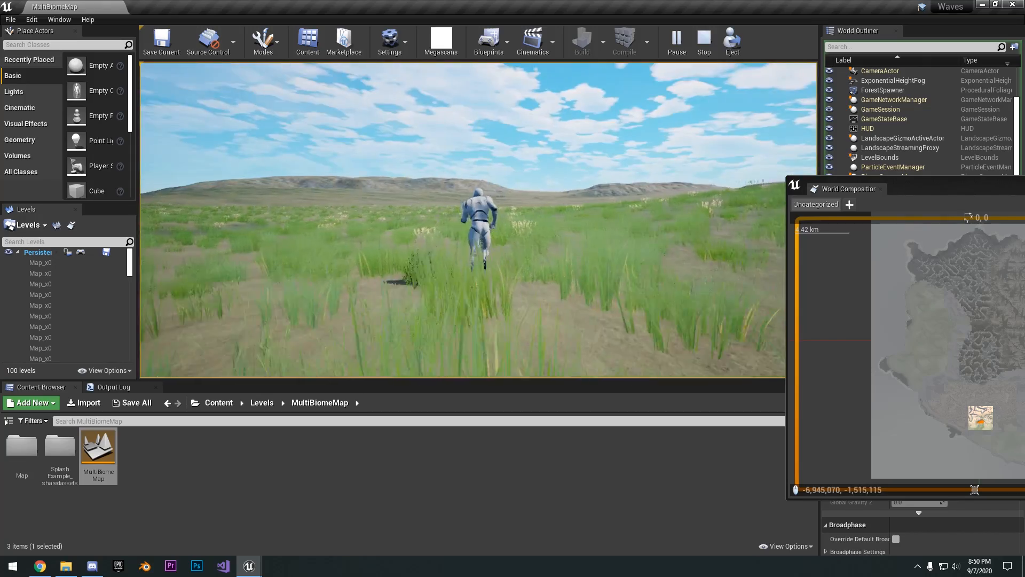
click(702, 37)
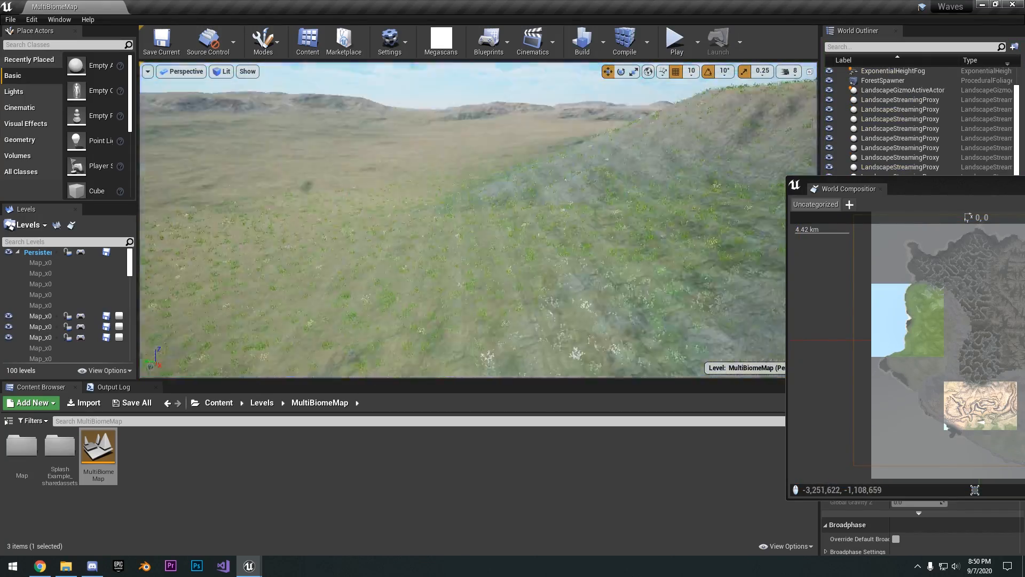